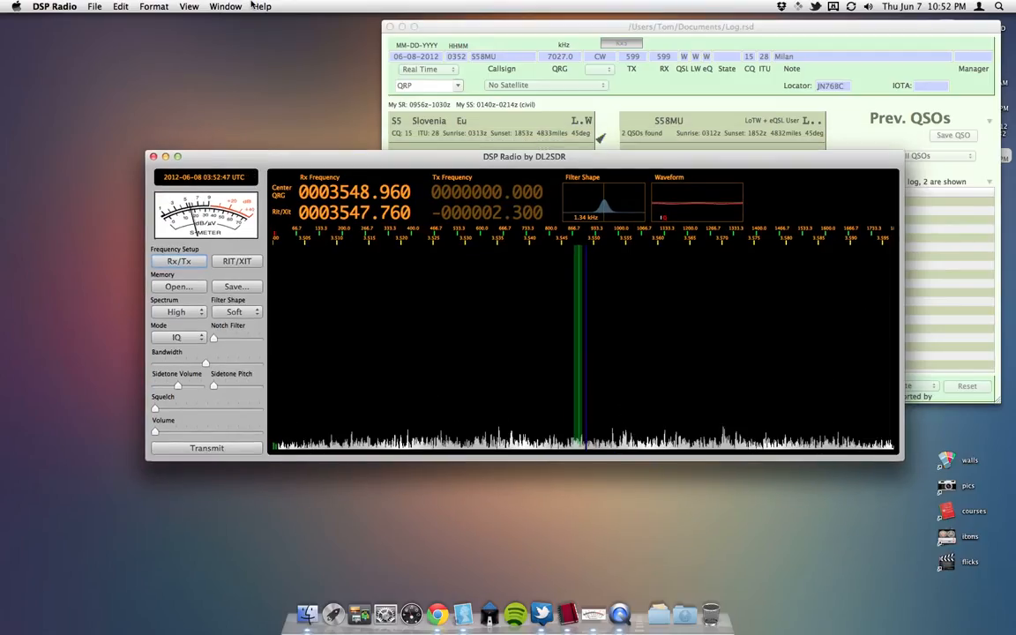
- Launch Audio MIDI Setup from DSP Radio's Window menu
{"action": "left_click", "coordinate": [225, 7]}
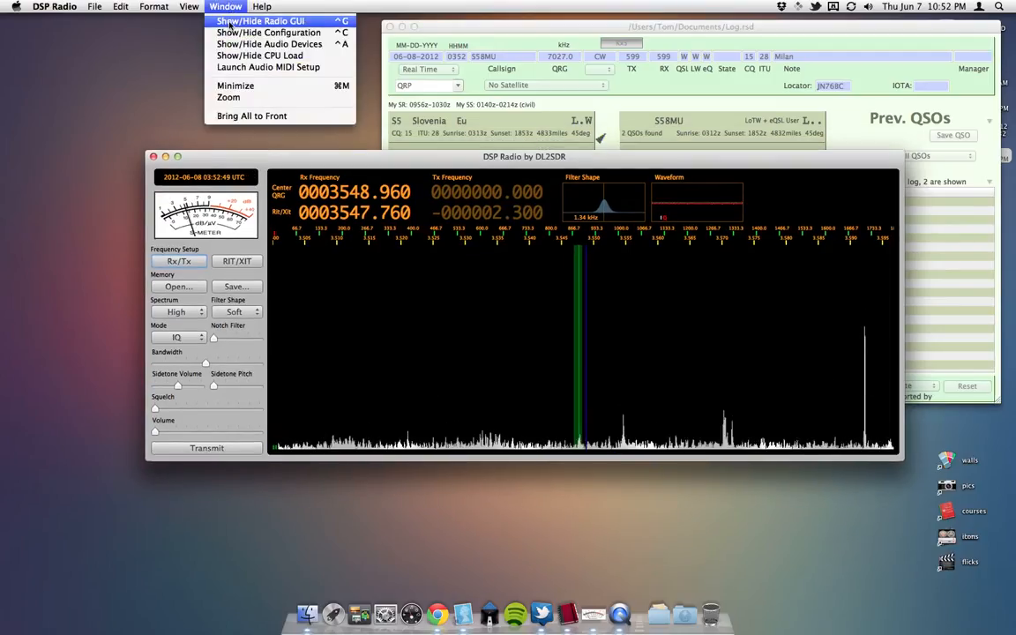
{"action": "mouse_move", "coordinate": [269, 33]}
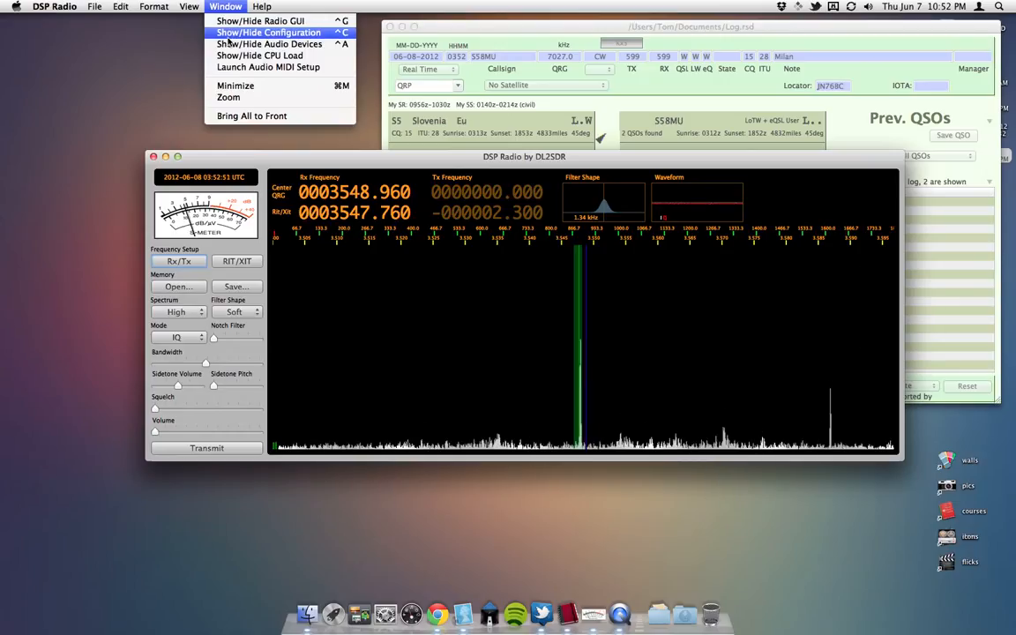
{"action": "mouse_move", "coordinate": [268, 67]}
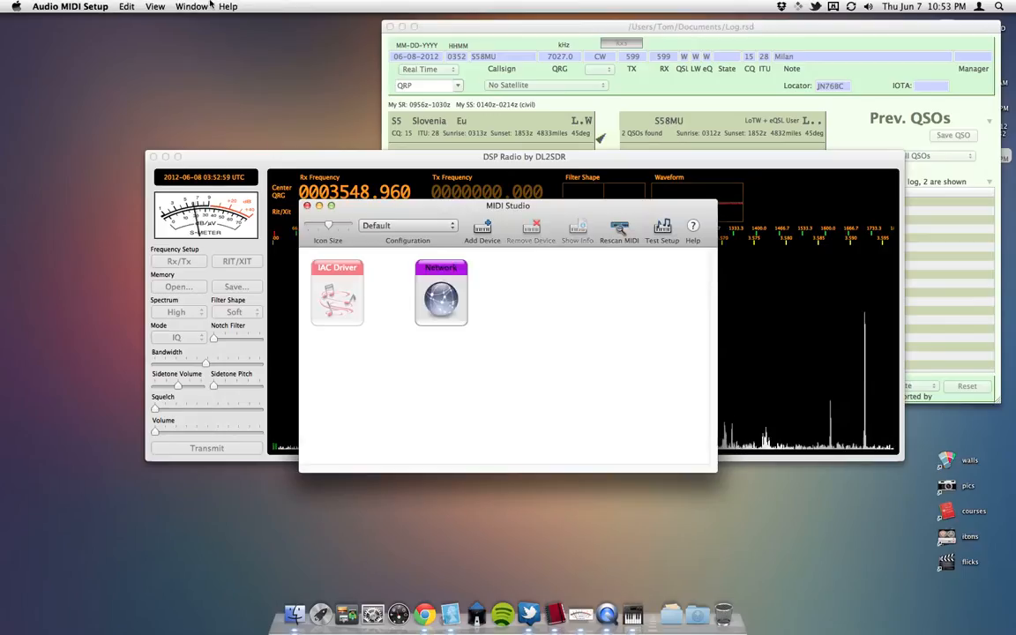
- Bring Audio MIDI Setup forward and show the Audio Devices window with the Aggregate Device
{"action": "left_click", "coordinate": [191, 7]}
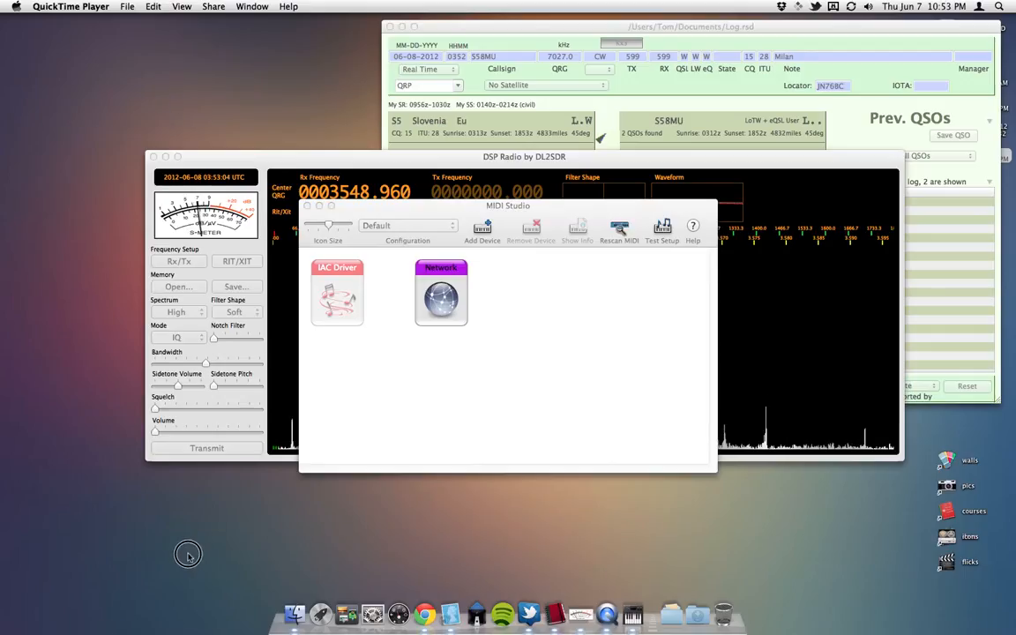
{"action": "left_click", "coordinate": [251, 6]}
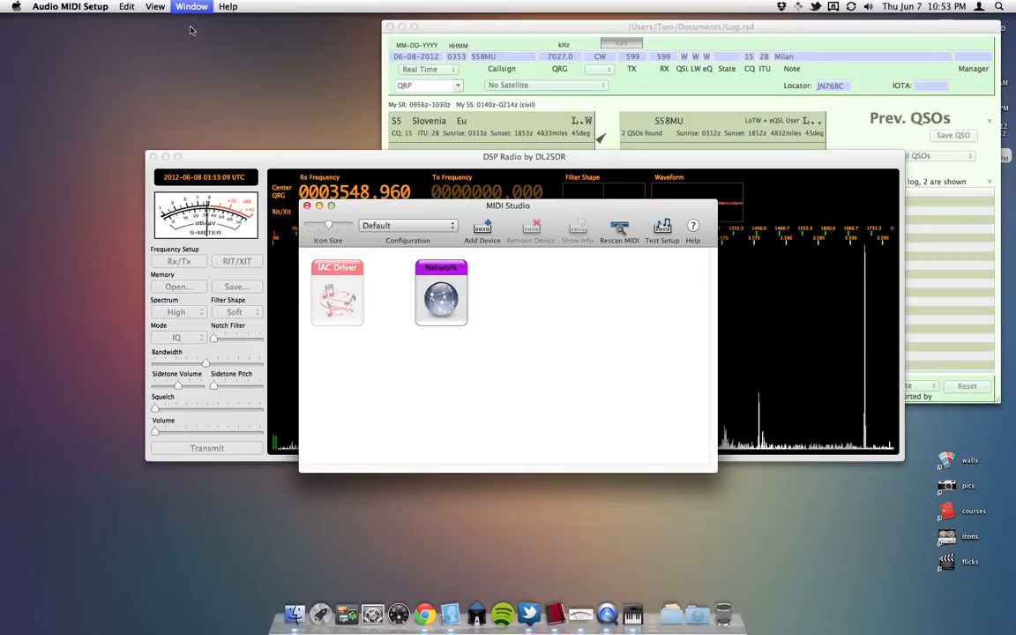
{"action": "left_click", "coordinate": [191, 7]}
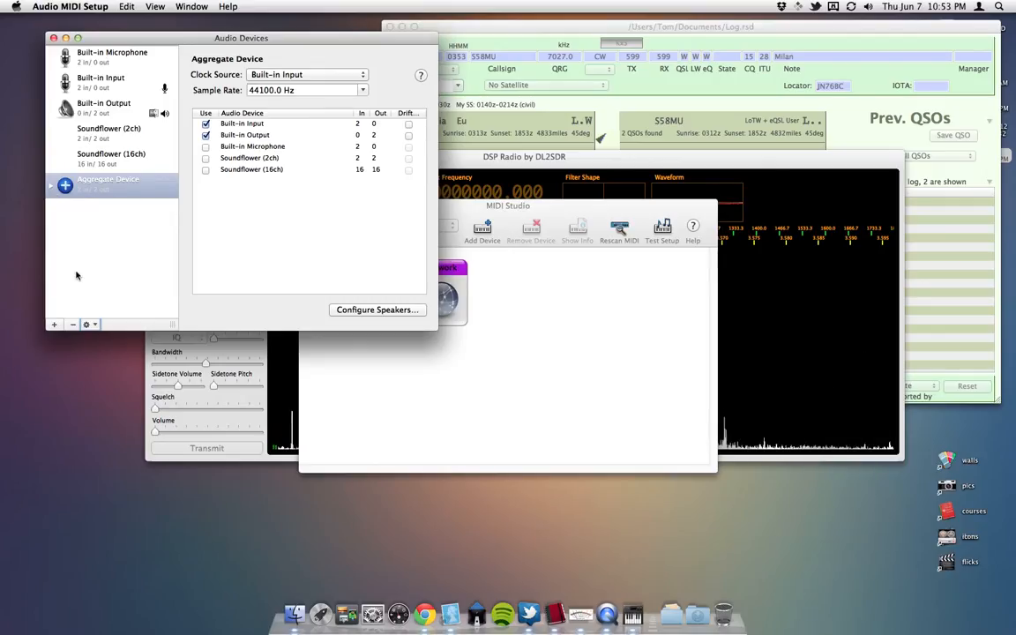
{"action": "left_click", "coordinate": [54, 324]}
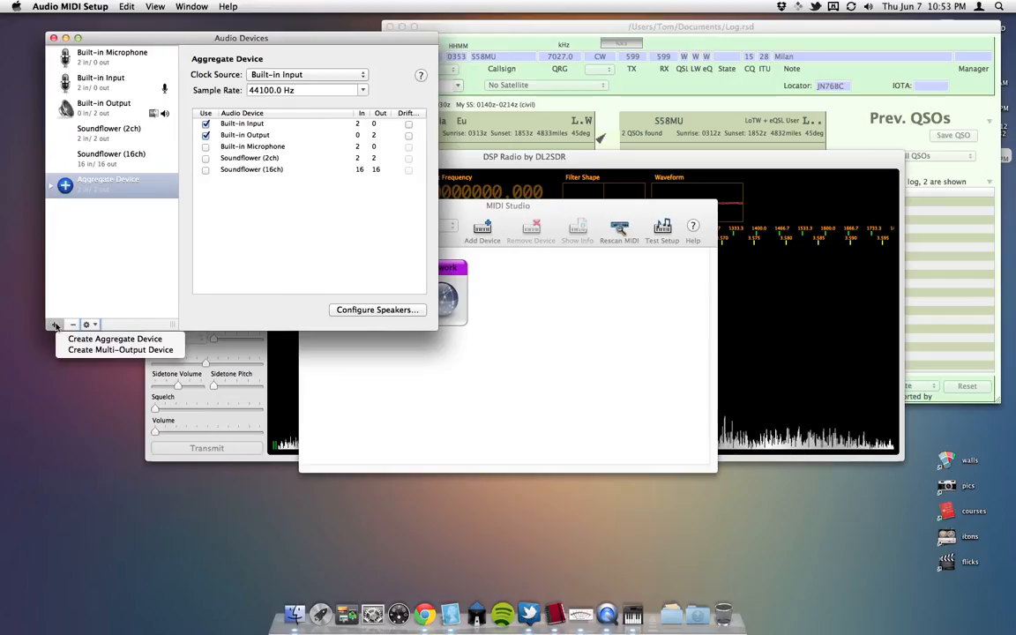
{"action": "mouse_move", "coordinate": [114, 338]}
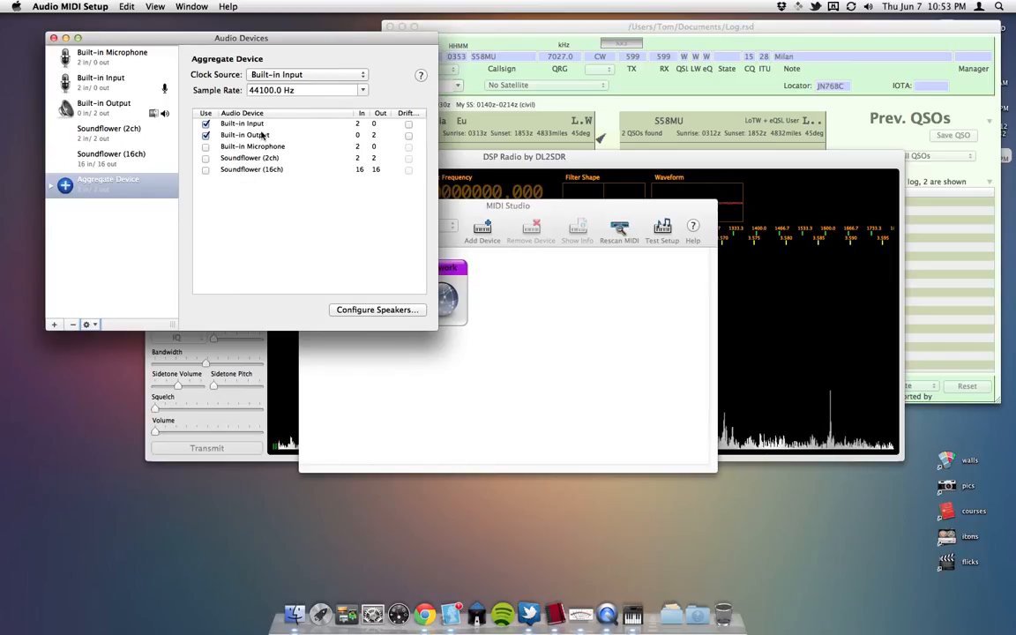
- Choose the aggregate device's sample rate from the Sample Rate popup
{"action": "left_click", "coordinate": [361, 89]}
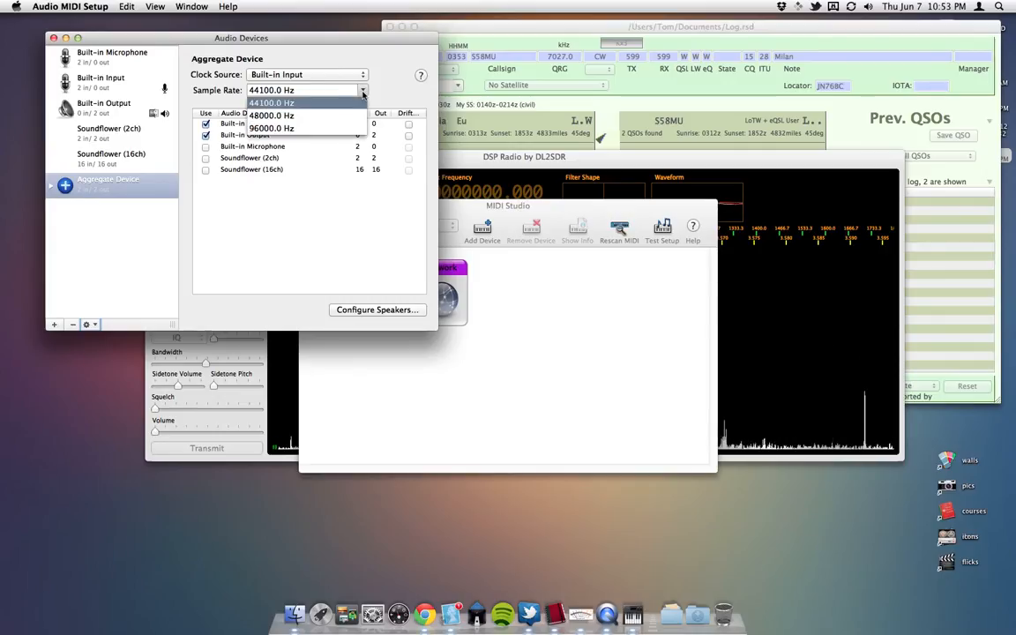
{"action": "left_click", "coordinate": [271, 102]}
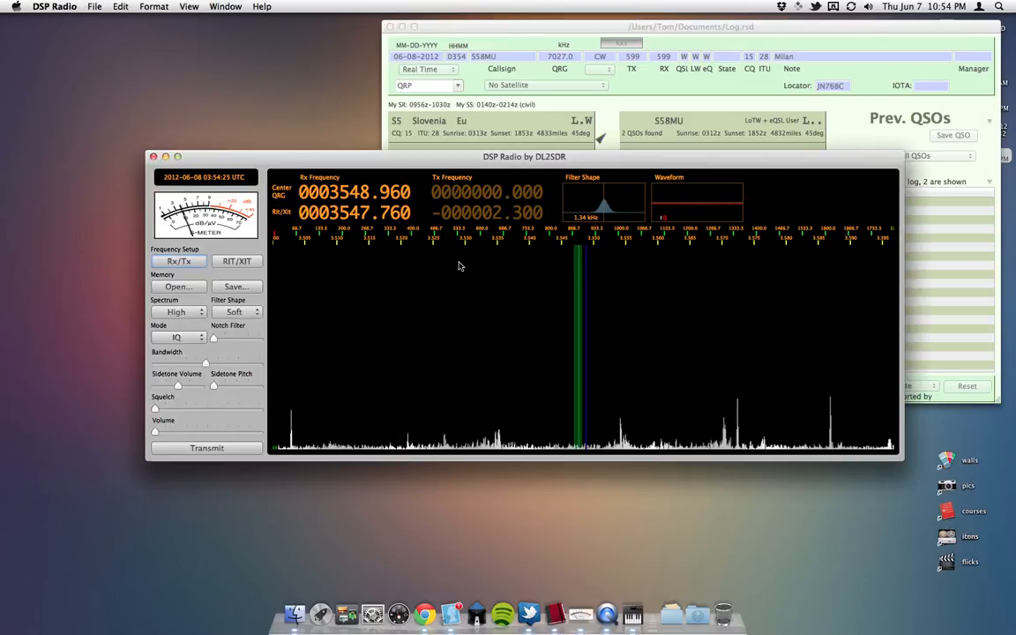
- Show the Configuration window and add a second Rx configuration (id 1)
{"action": "left_click", "coordinate": [225, 6]}
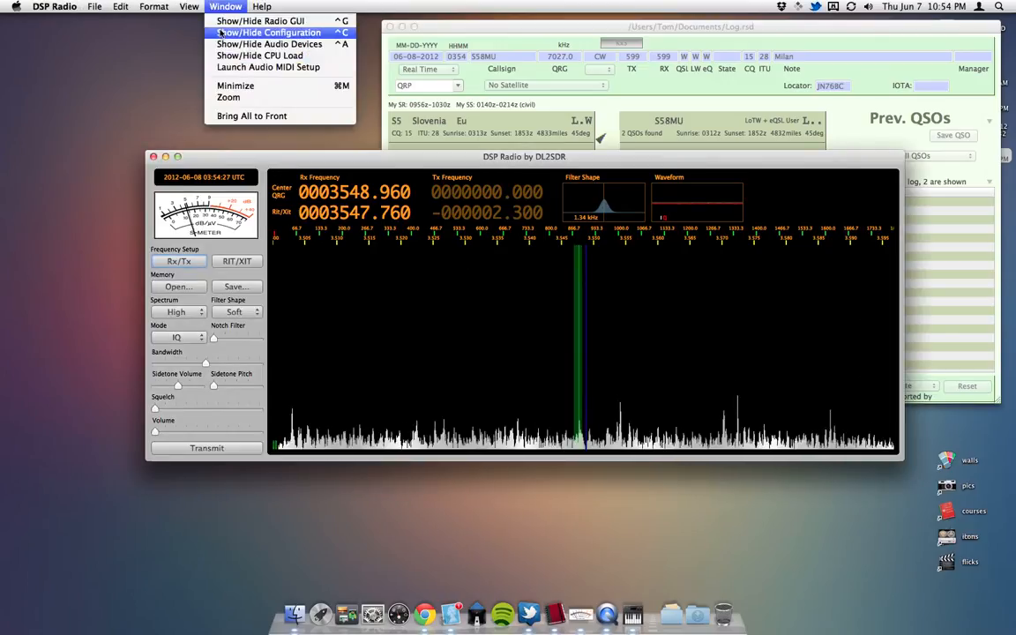
{"action": "left_click", "coordinate": [268, 33]}
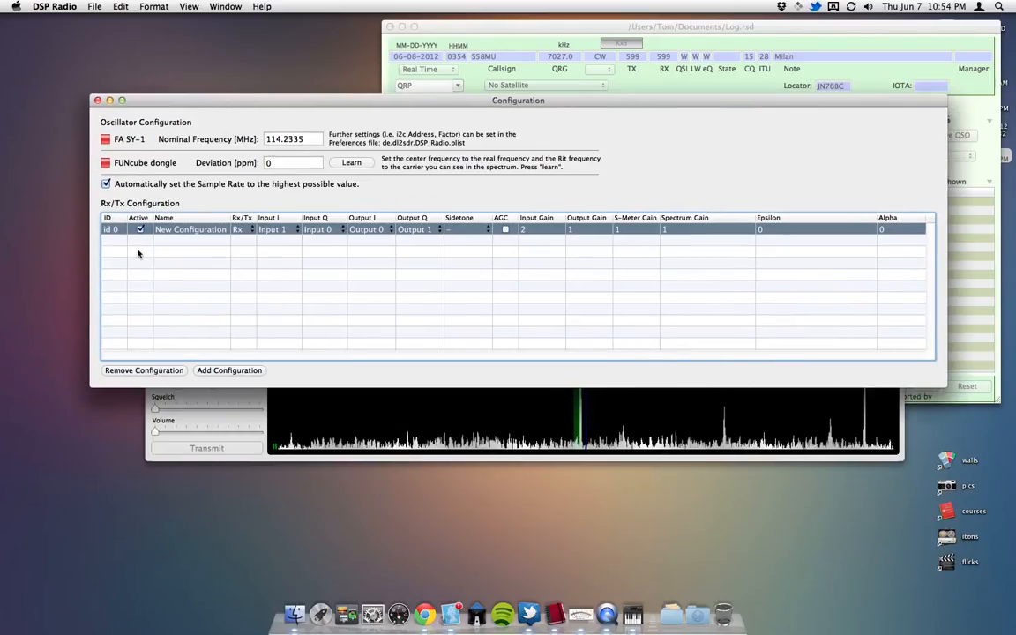
{"action": "mouse_move", "coordinate": [339, 243]}
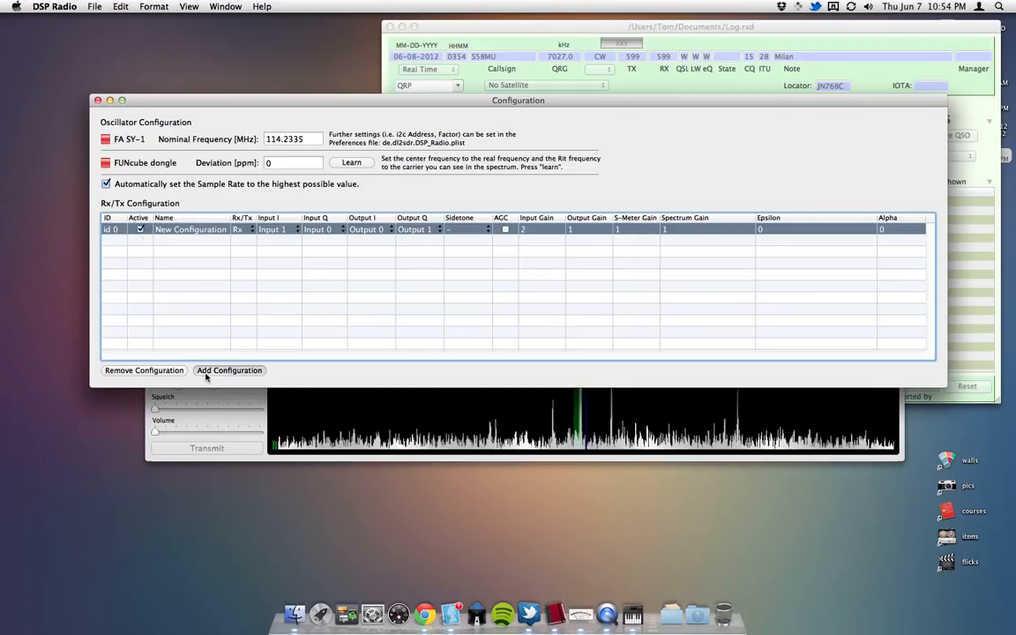
{"action": "left_click", "coordinate": [229, 369]}
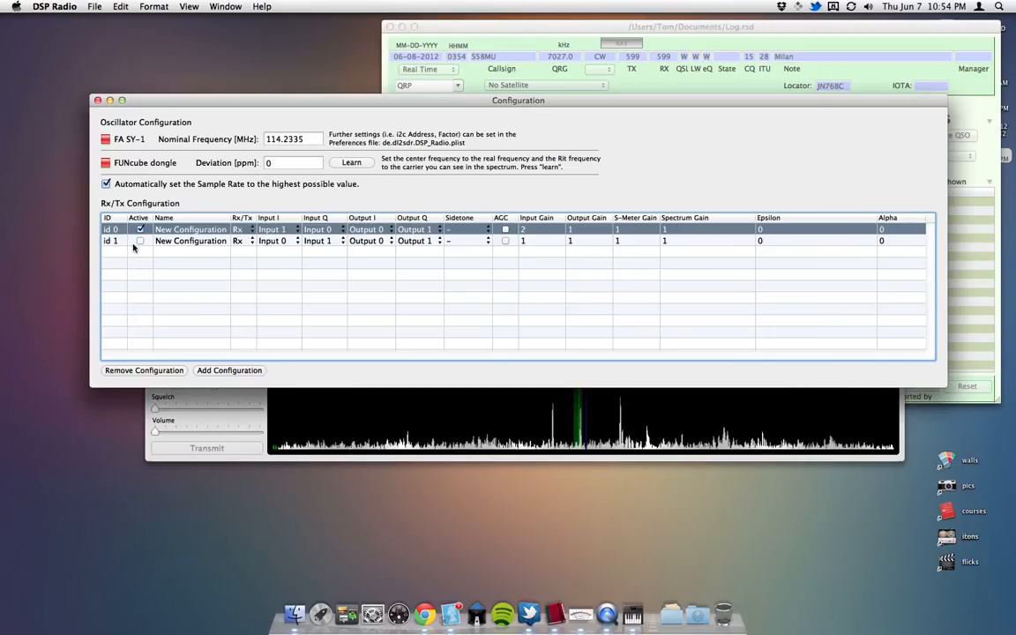
{"action": "mouse_move", "coordinate": [337, 240]}
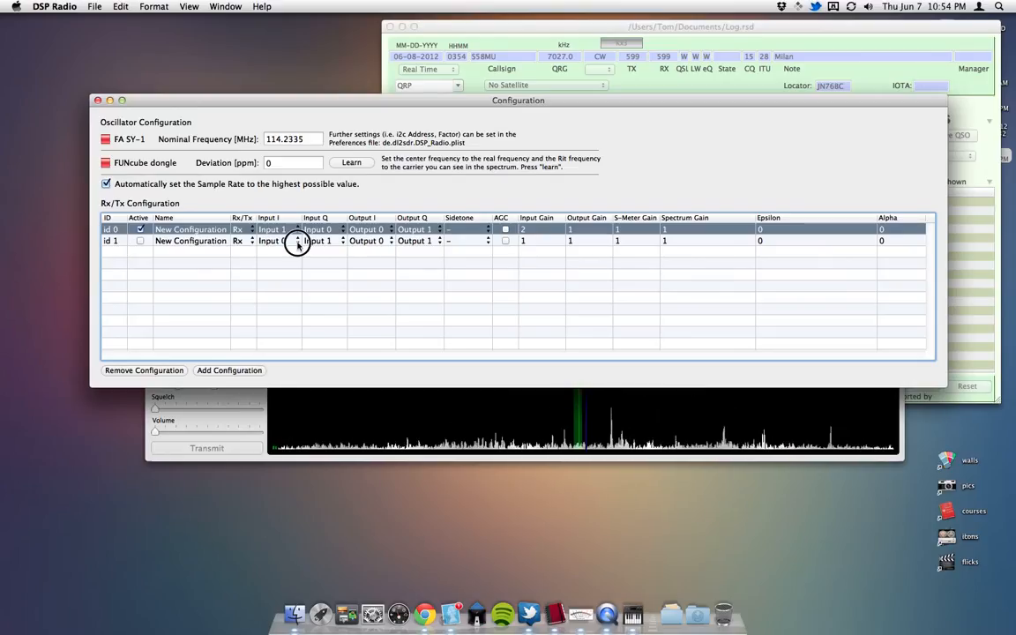
{"action": "left_click", "coordinate": [273, 241]}
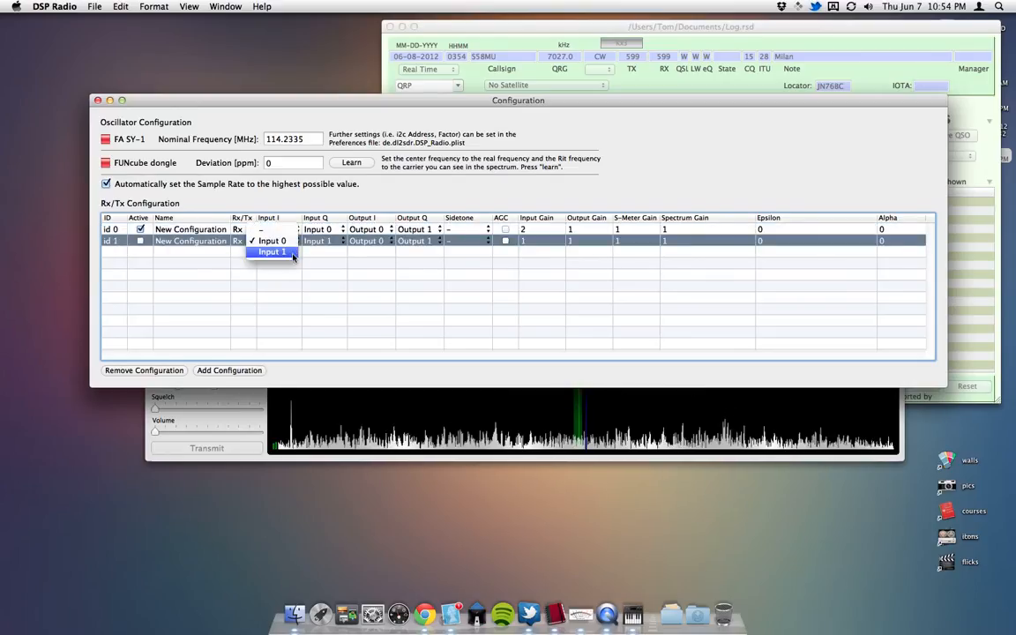
{"action": "left_click", "coordinate": [271, 252]}
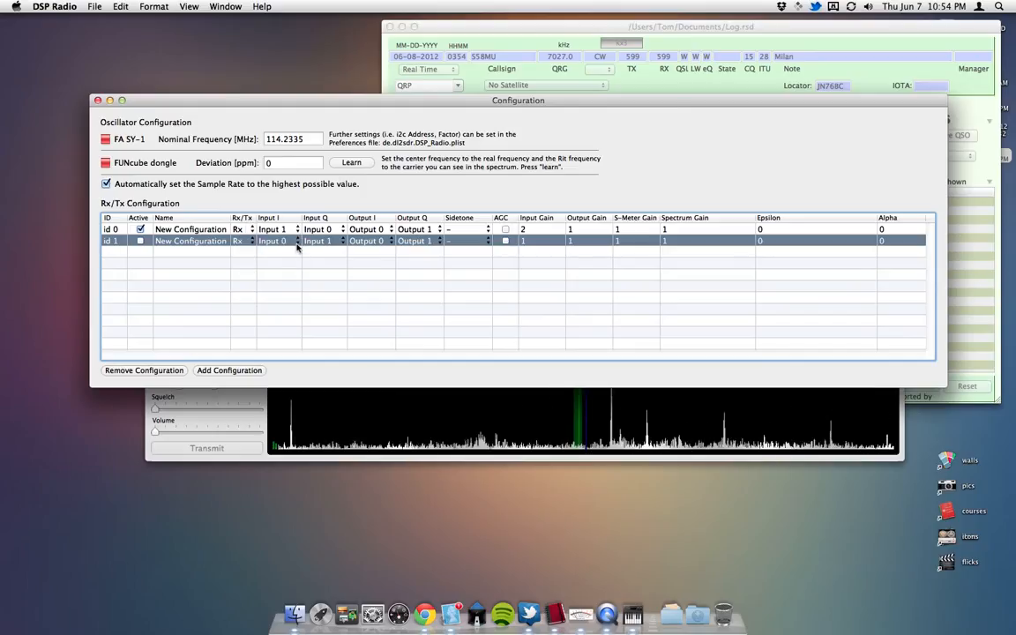
{"action": "left_click", "coordinate": [272, 241]}
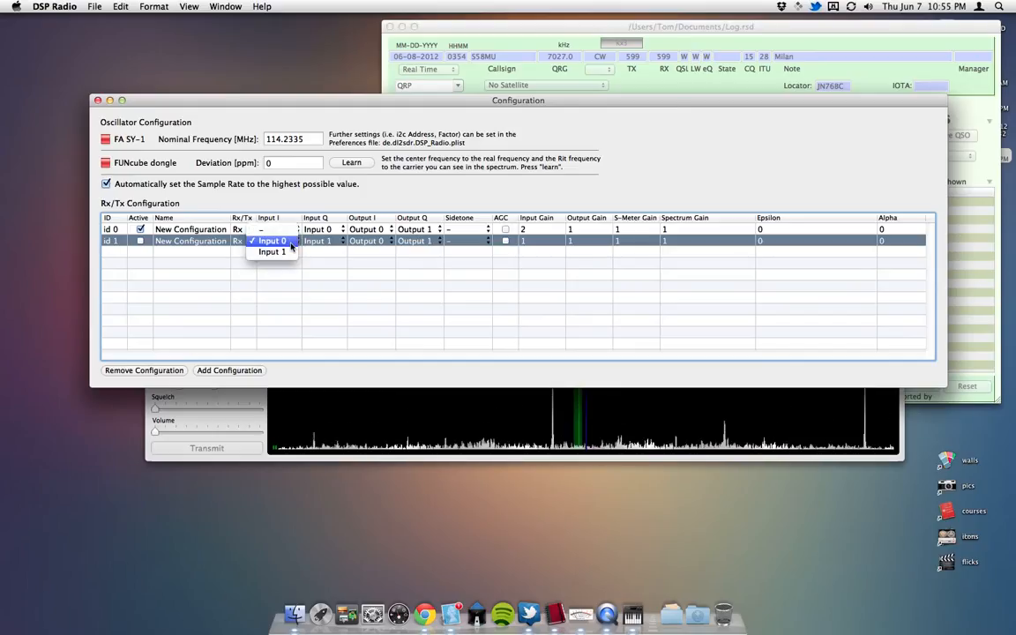
{"action": "left_click", "coordinate": [272, 240]}
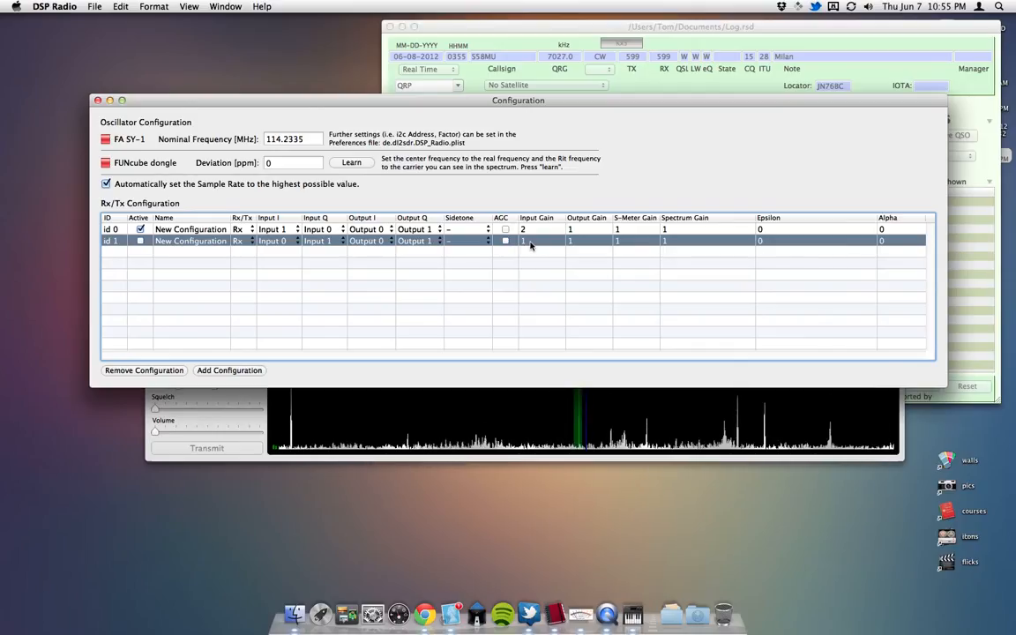
{"action": "mouse_move", "coordinate": [553, 276]}
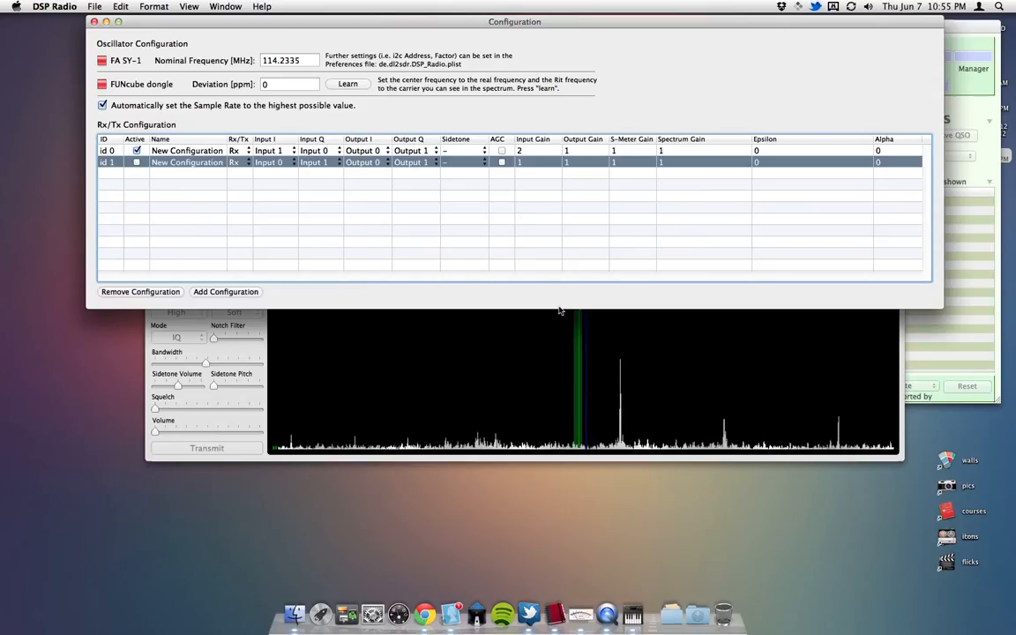
{"action": "mouse_move", "coordinate": [569, 141]}
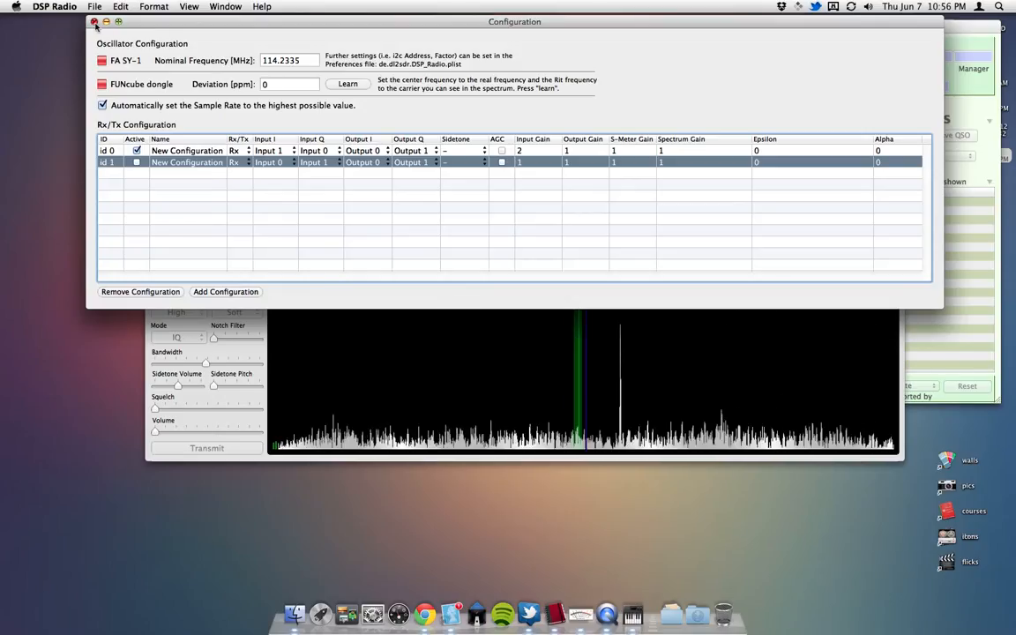
- Close the Configuration window, dismiss the Window menu, and move the radio window higher
{"action": "left_click", "coordinate": [225, 6]}
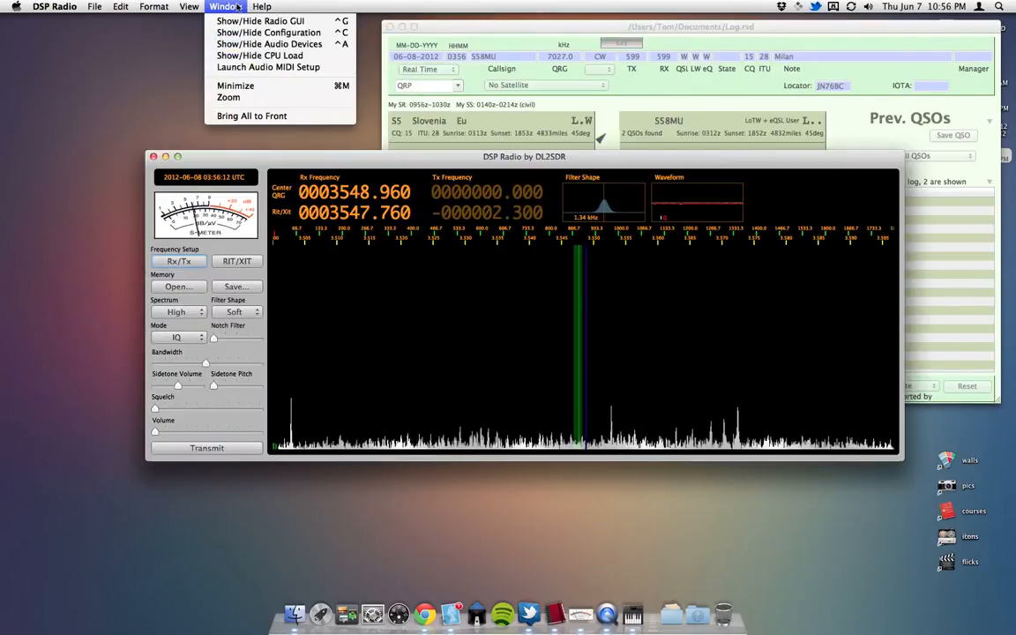
{"action": "left_click", "coordinate": [289, 122]}
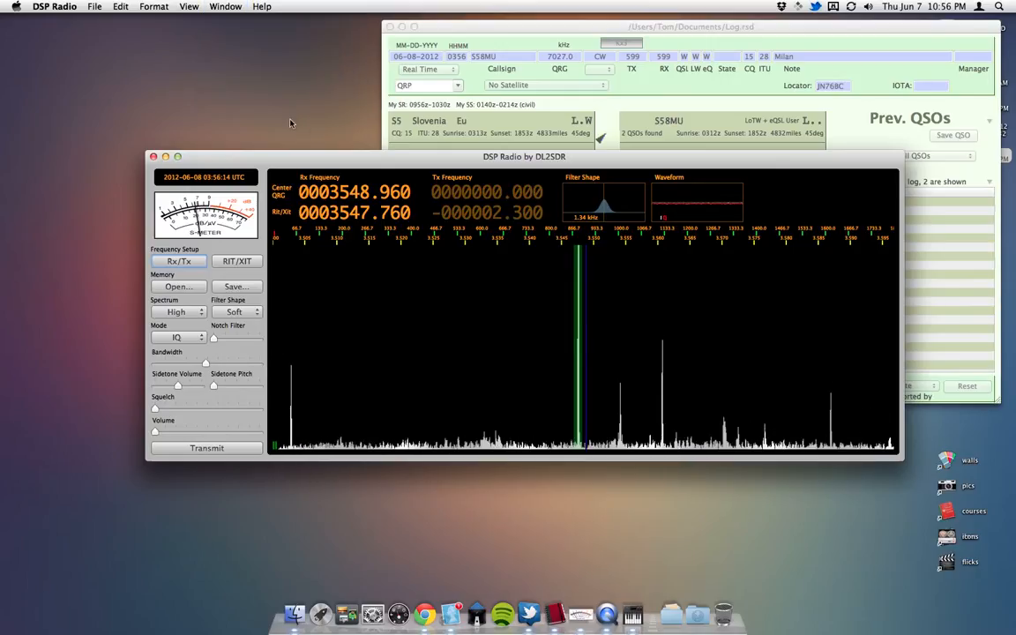
{"action": "left_click_drag", "start_coordinate": [524, 156], "coordinate": [519, 104]}
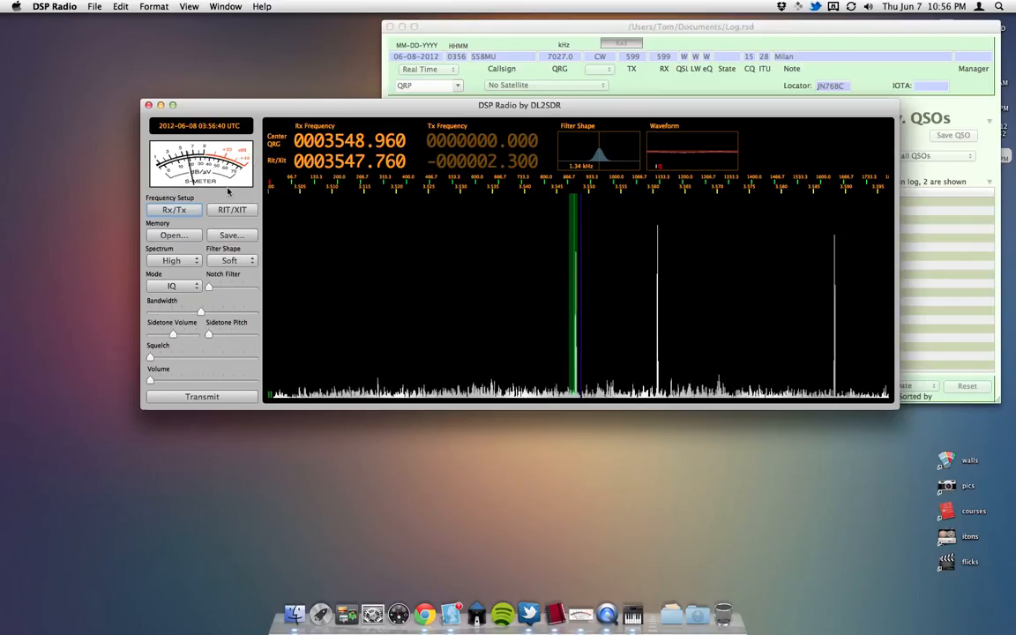
{"action": "mouse_move", "coordinate": [478, 301]}
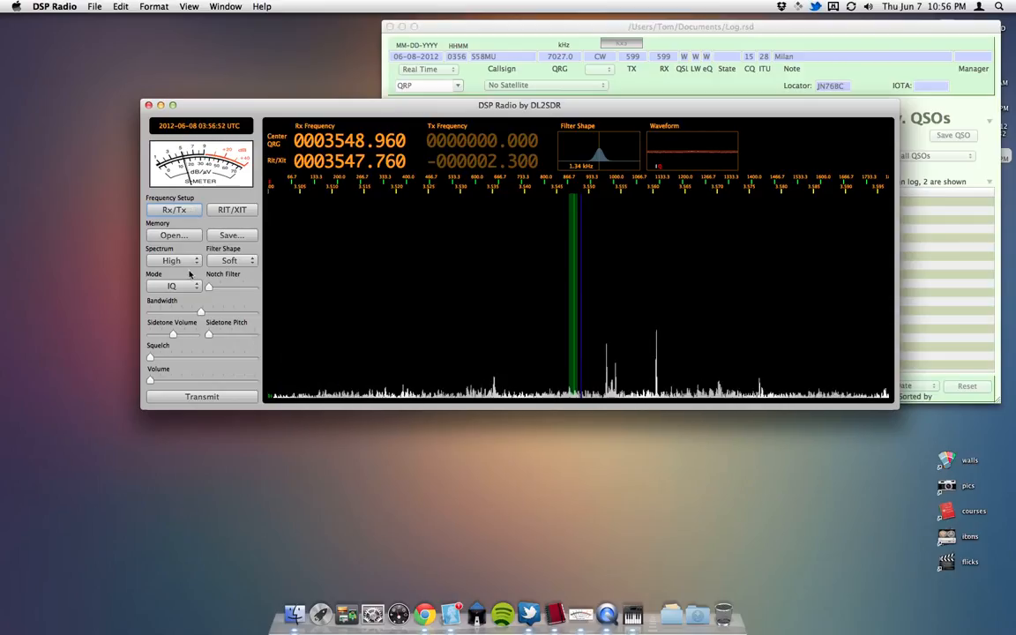
{"action": "left_click", "coordinate": [174, 260]}
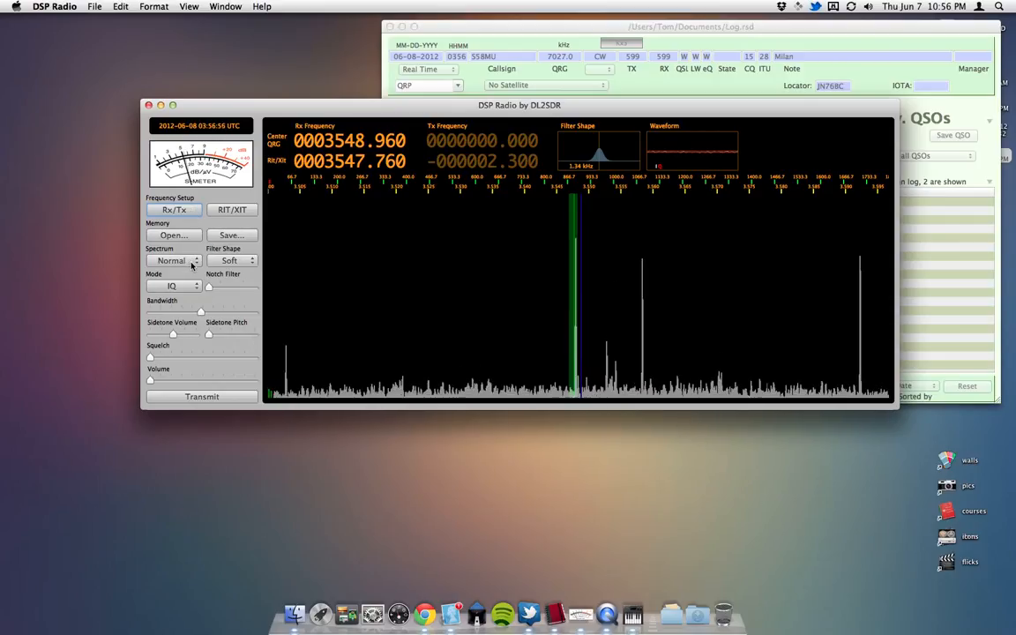
{"action": "left_click", "coordinate": [172, 261]}
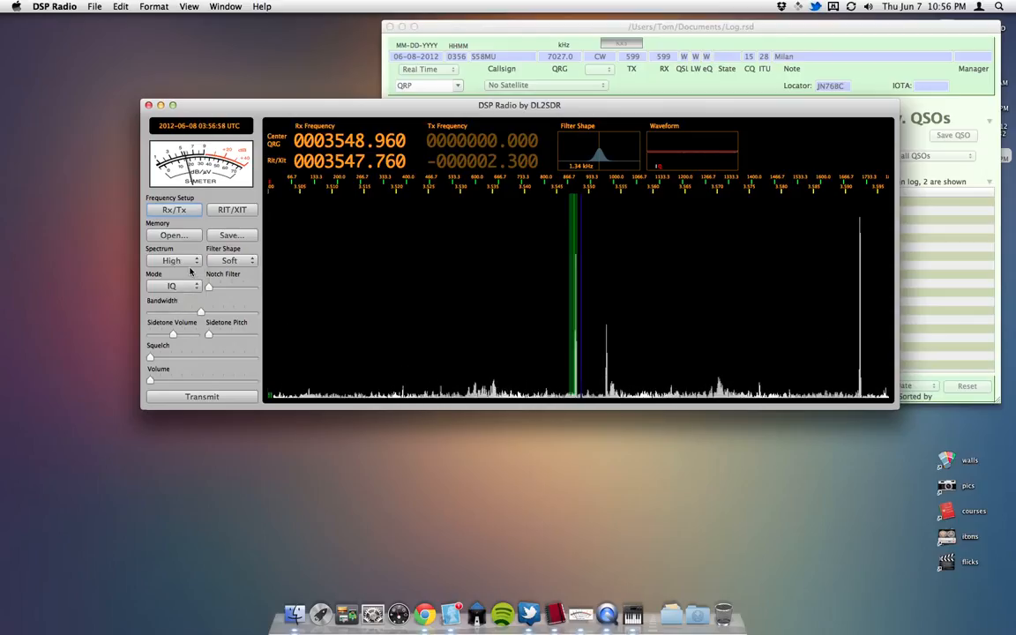
{"action": "left_click", "coordinate": [173, 260]}
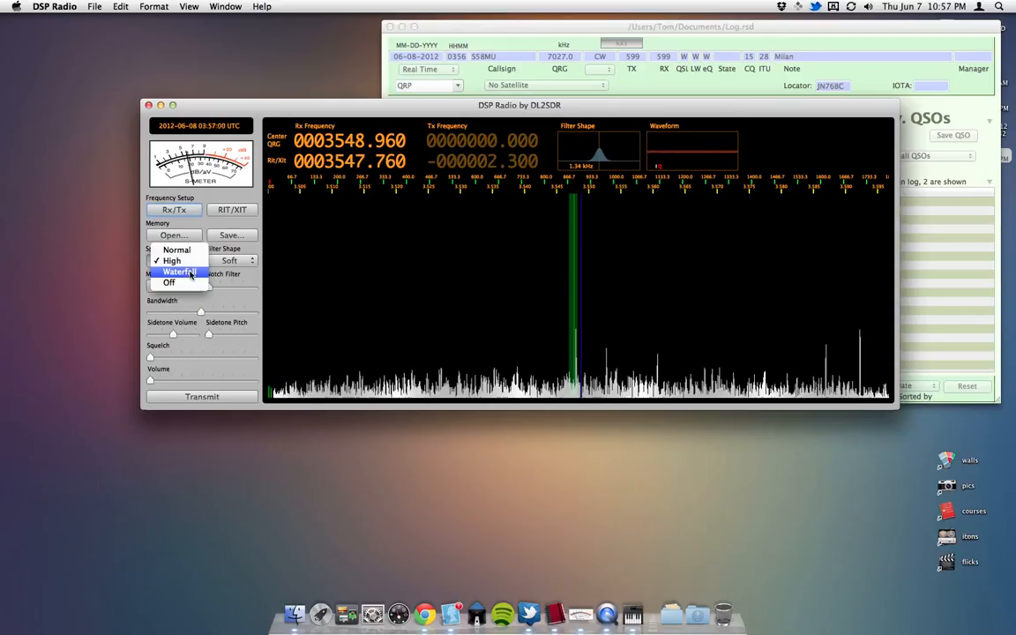
{"action": "left_click", "coordinate": [180, 272]}
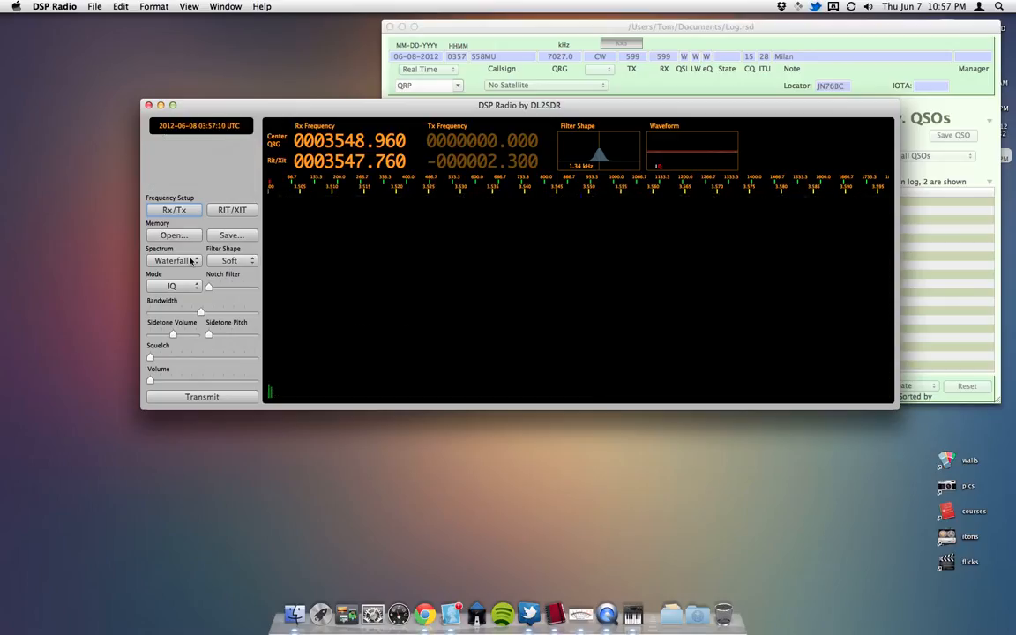
{"action": "left_click", "coordinate": [174, 259]}
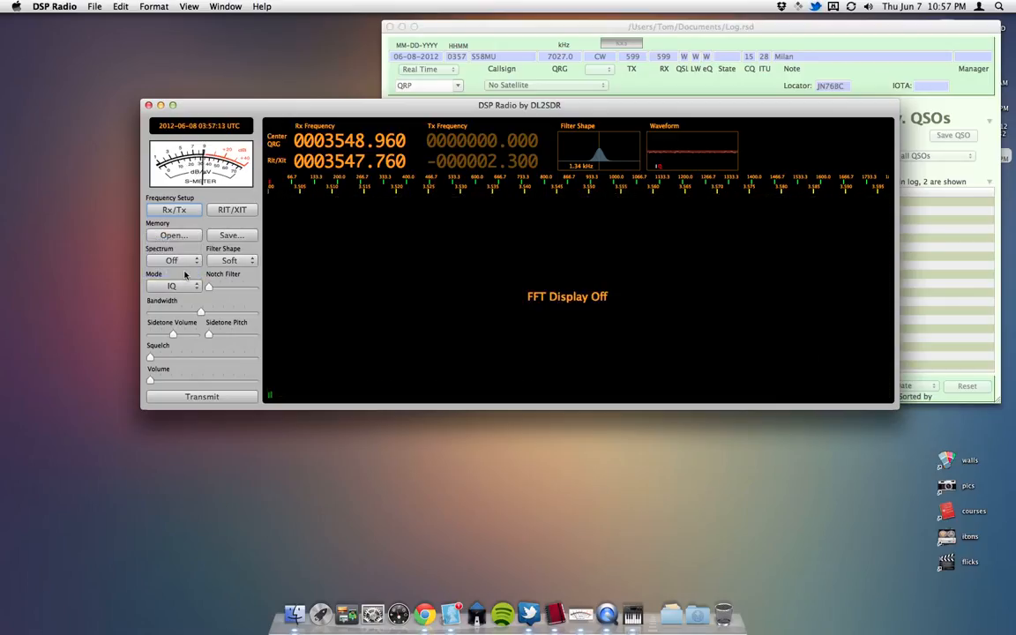
{"action": "left_click", "coordinate": [173, 260]}
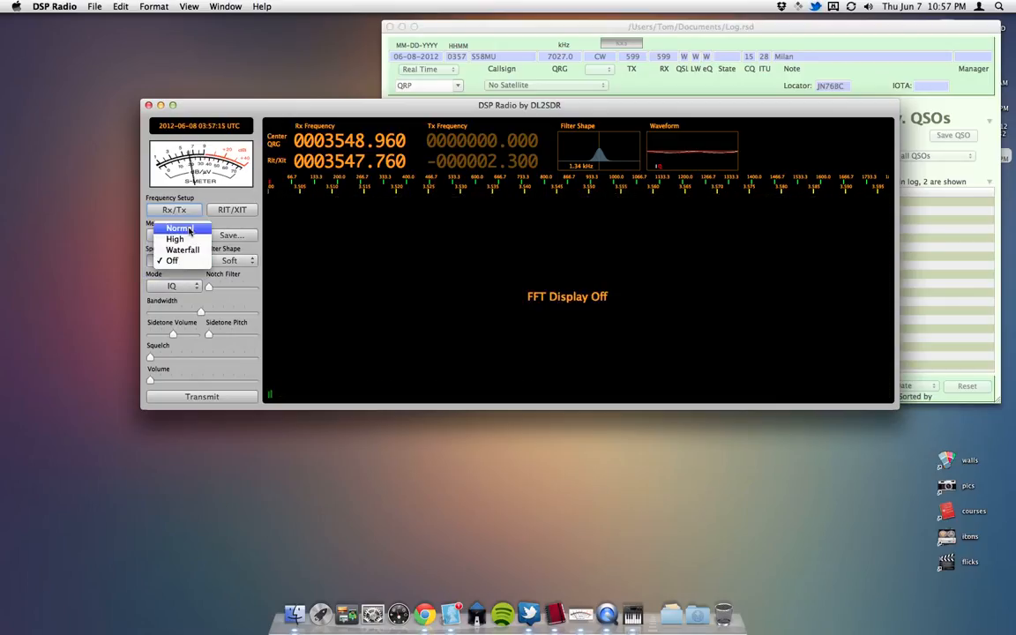
{"action": "mouse_move", "coordinate": [176, 239]}
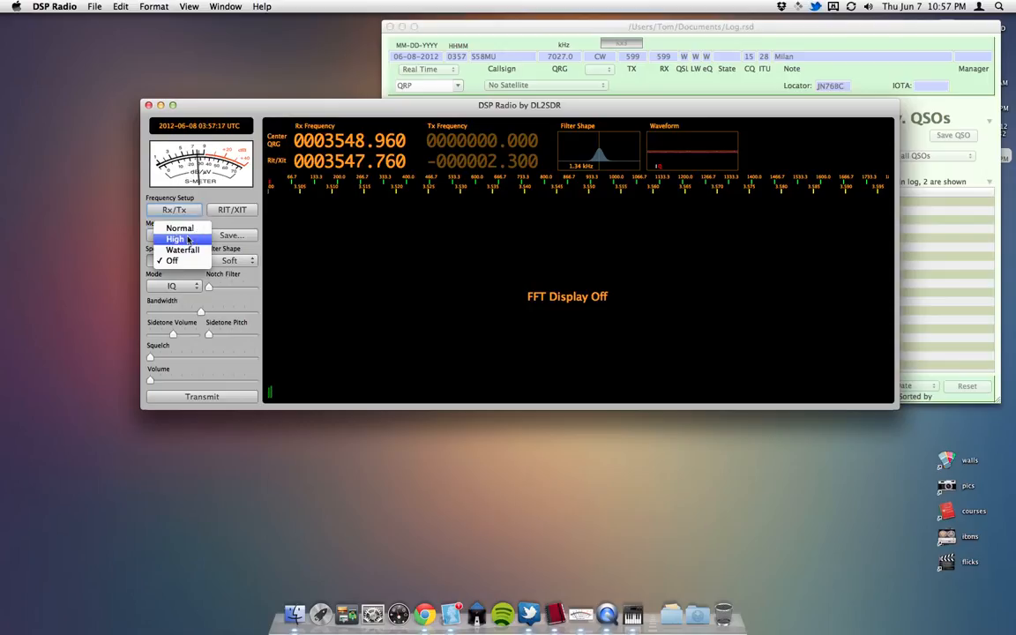
{"action": "left_click", "coordinate": [176, 238]}
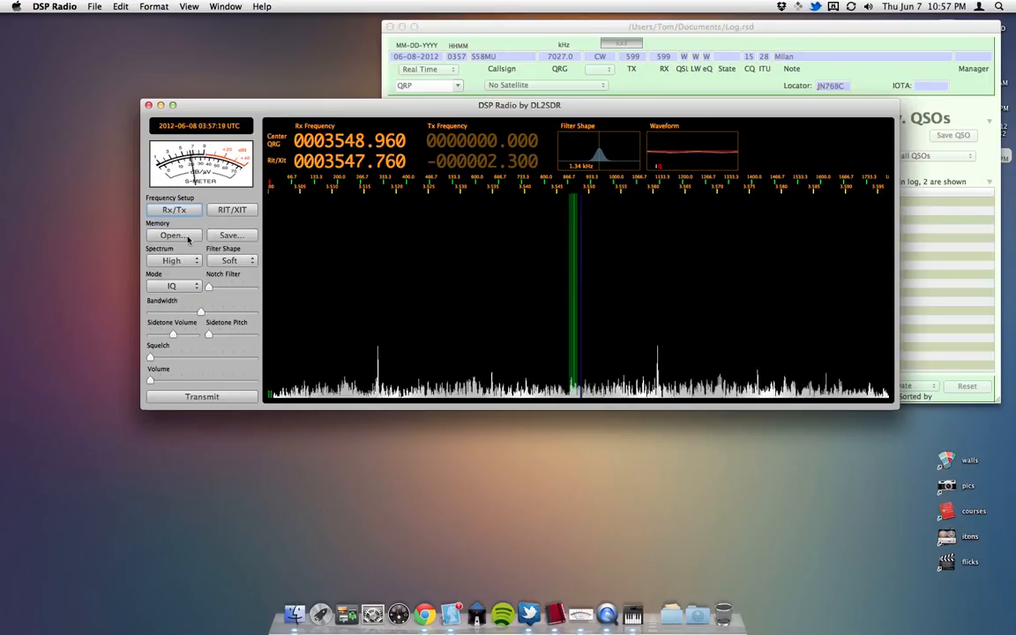
{"action": "left_click", "coordinate": [173, 285]}
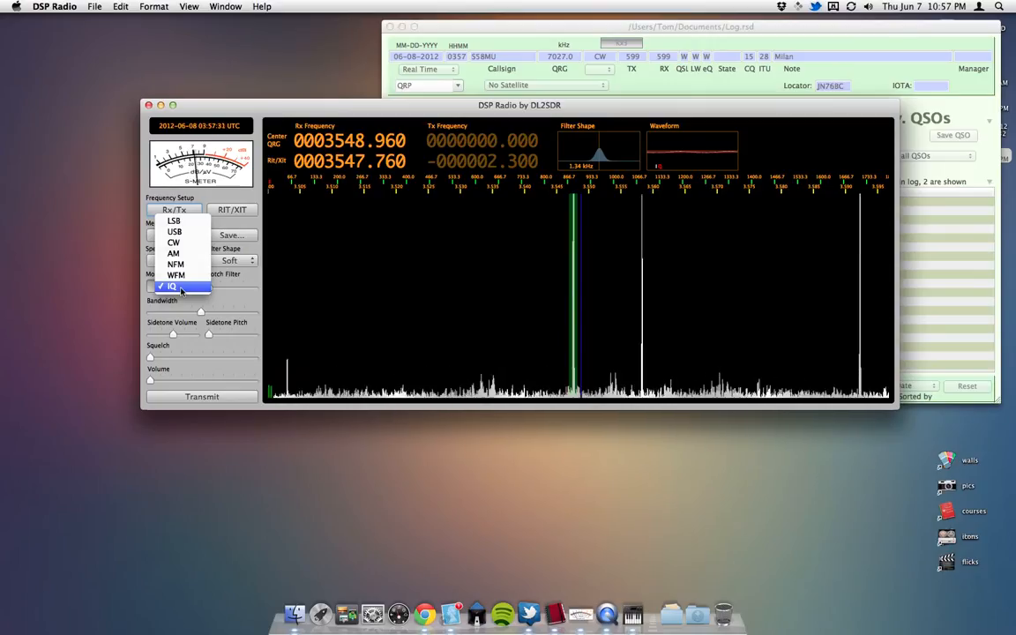
{"action": "left_click", "coordinate": [171, 285]}
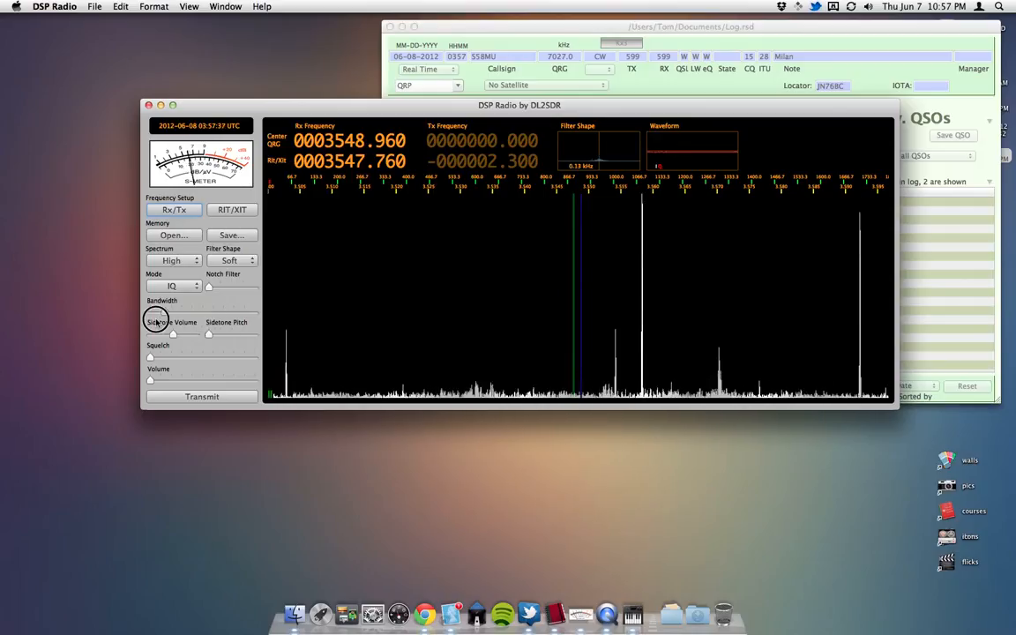
{"action": "left_click_drag", "start_coordinate": [156, 310], "coordinate": [255, 313]}
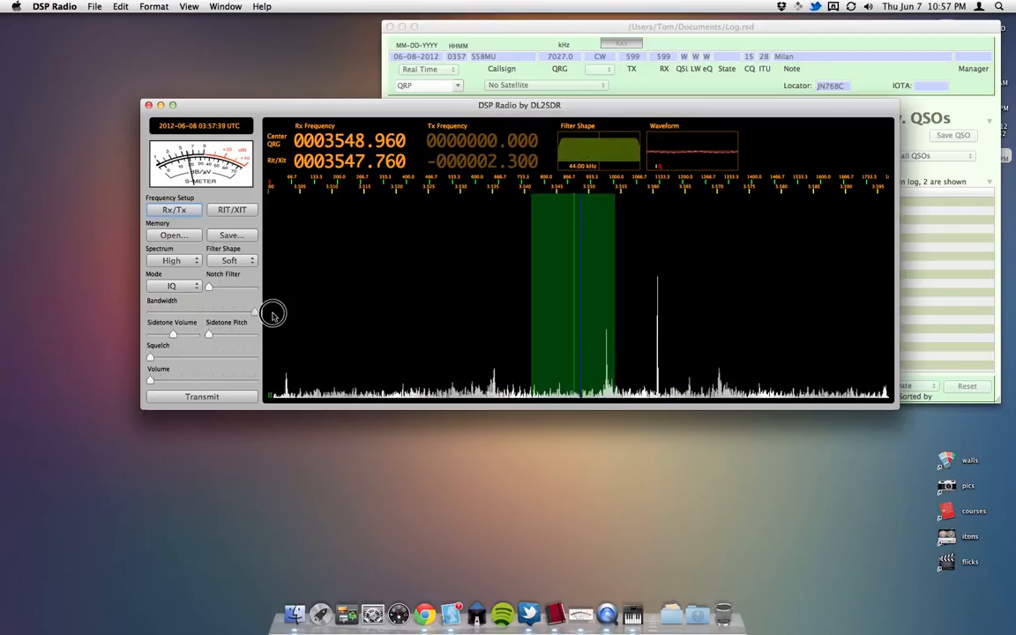
{"action": "left_click_drag", "start_coordinate": [255, 312], "coordinate": [207, 316]}
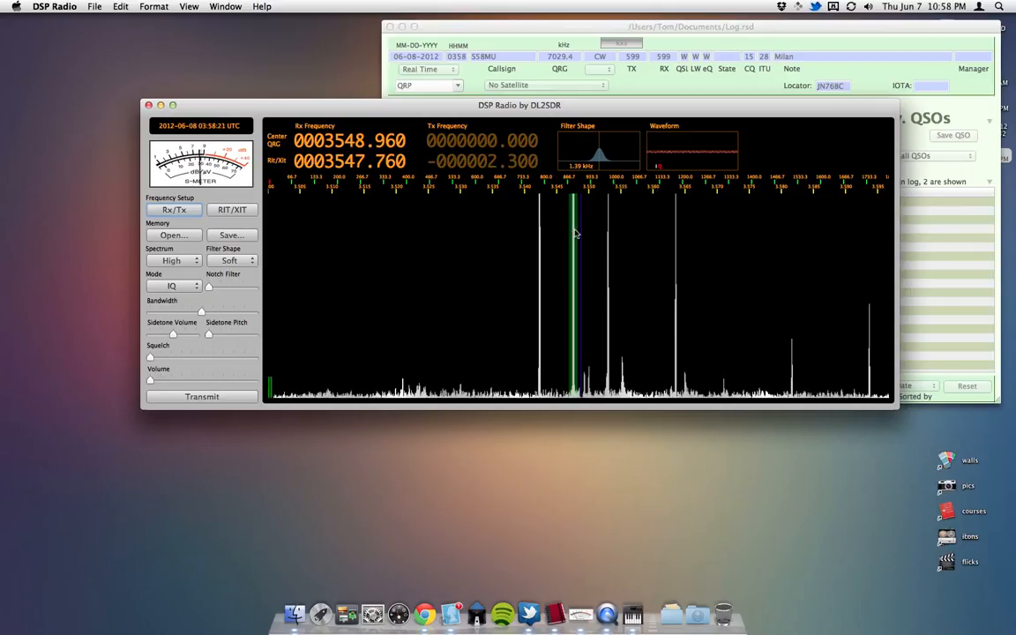
{"action": "left_click", "coordinate": [488, 245]}
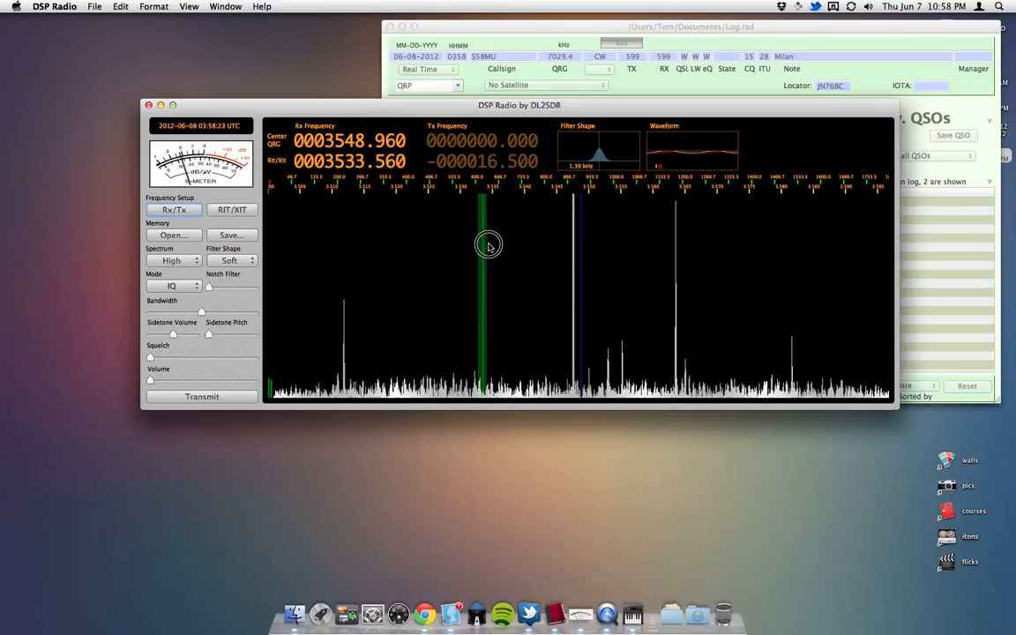
{"action": "left_click", "coordinate": [573, 244]}
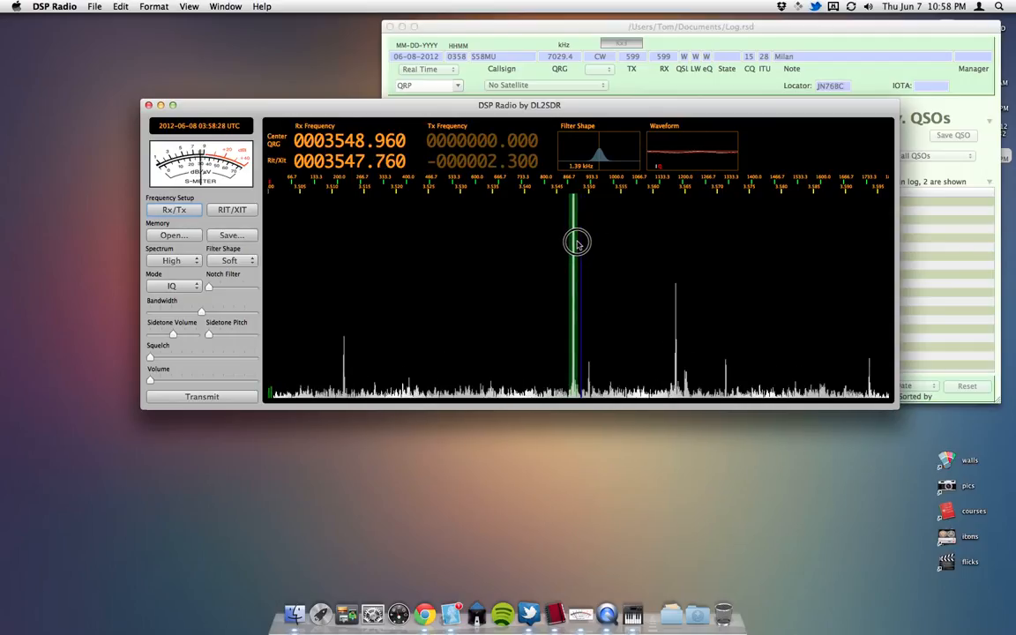
{"action": "mouse_move", "coordinate": [576, 243]}
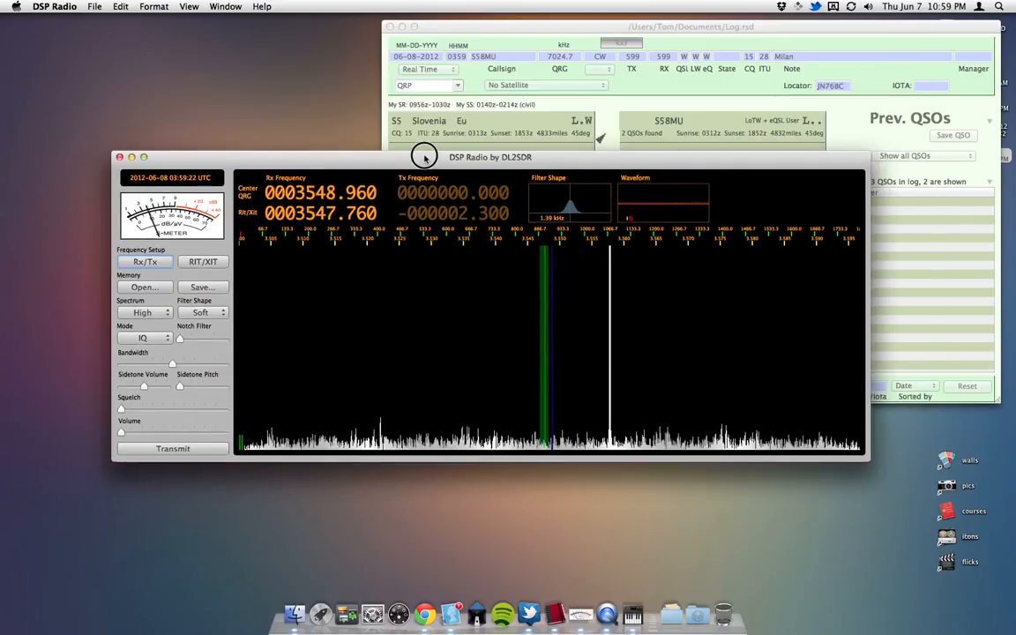
- Open DSP Radio's Window menu to see the show/hide window commands
{"action": "left_click", "coordinate": [226, 6]}
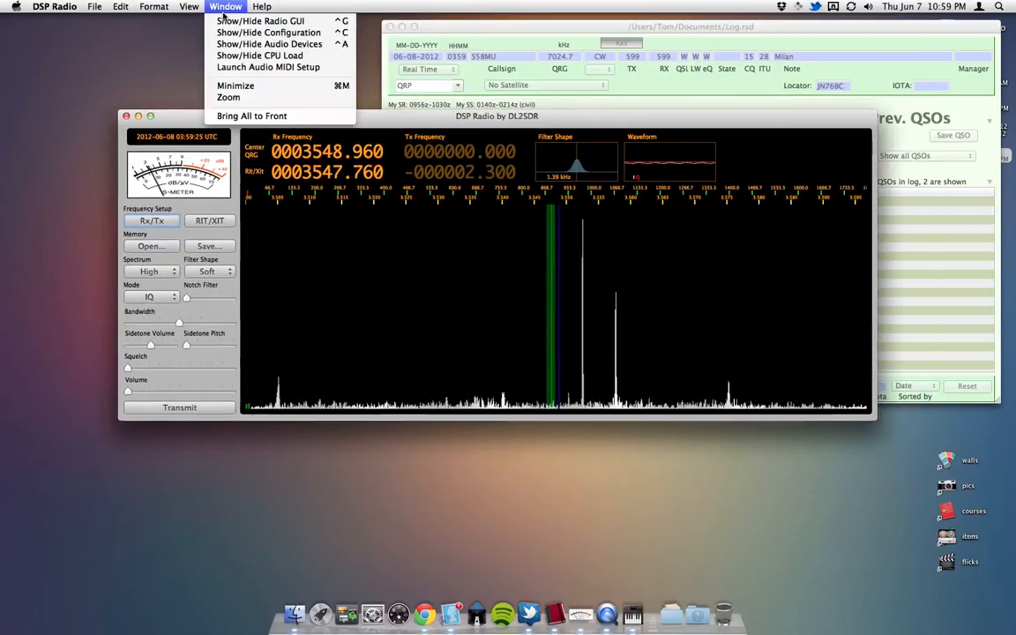